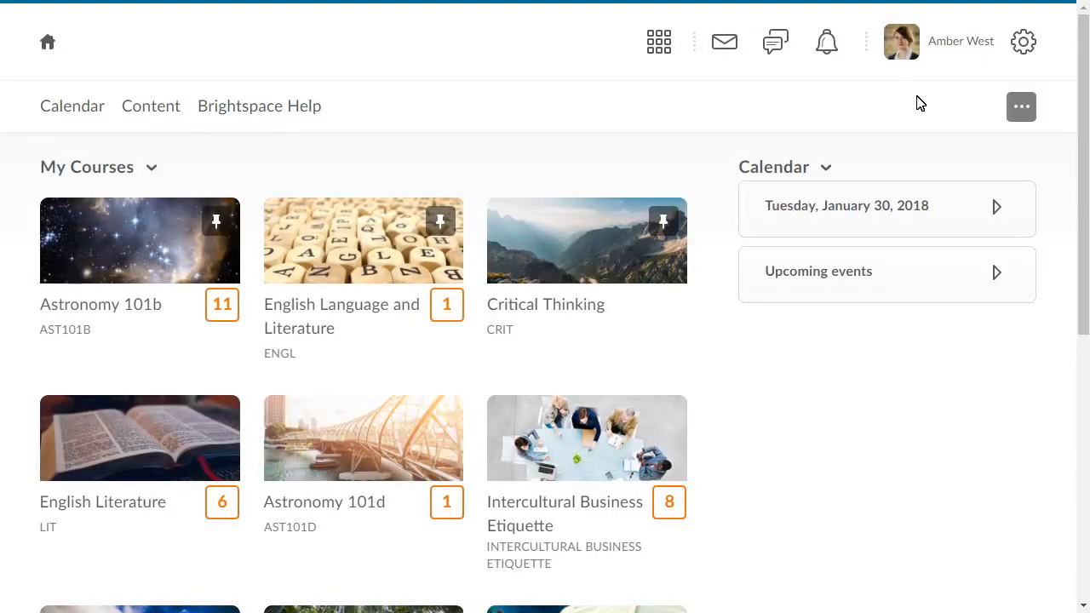
Reach Manage All Course Navbars from the navbar's '...' options menu
click(1020, 106)
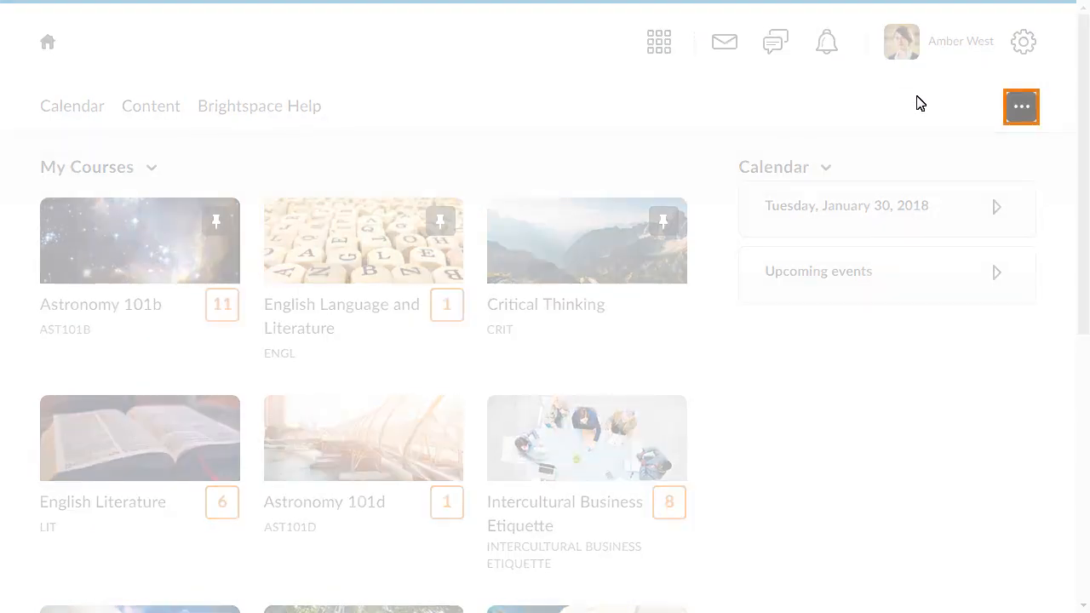
click(1021, 106)
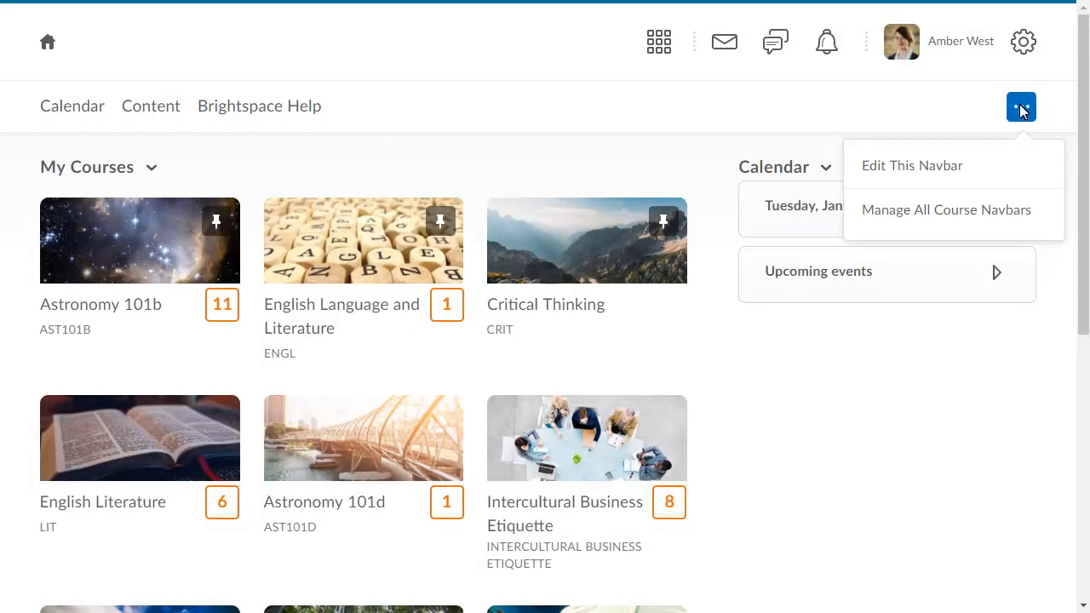
click(947, 209)
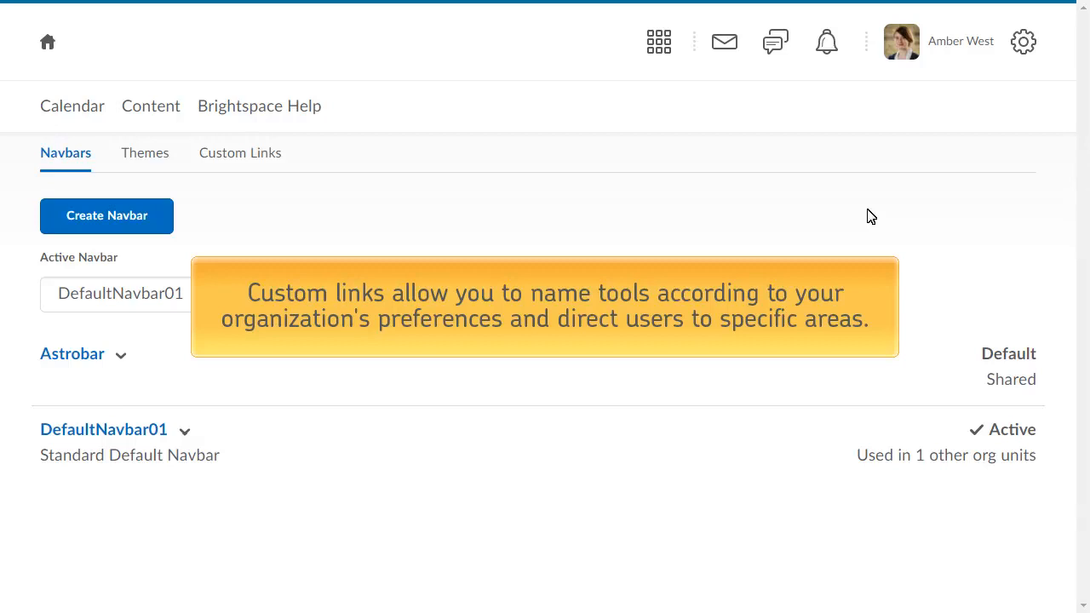
Show the Custom Links list with the existing Brightspace Help and Help links
click(239, 153)
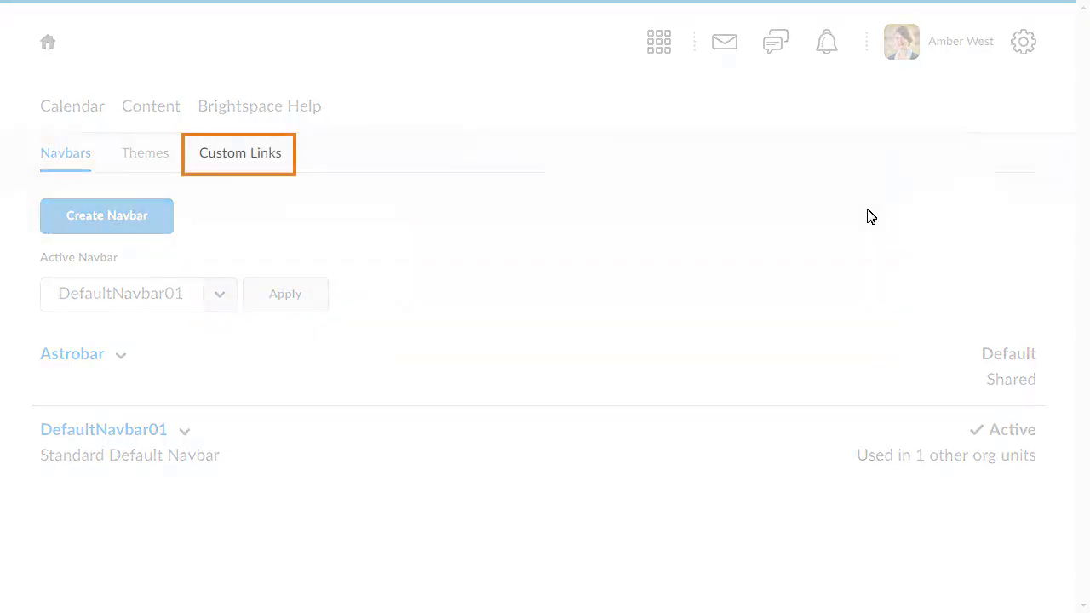
click(238, 154)
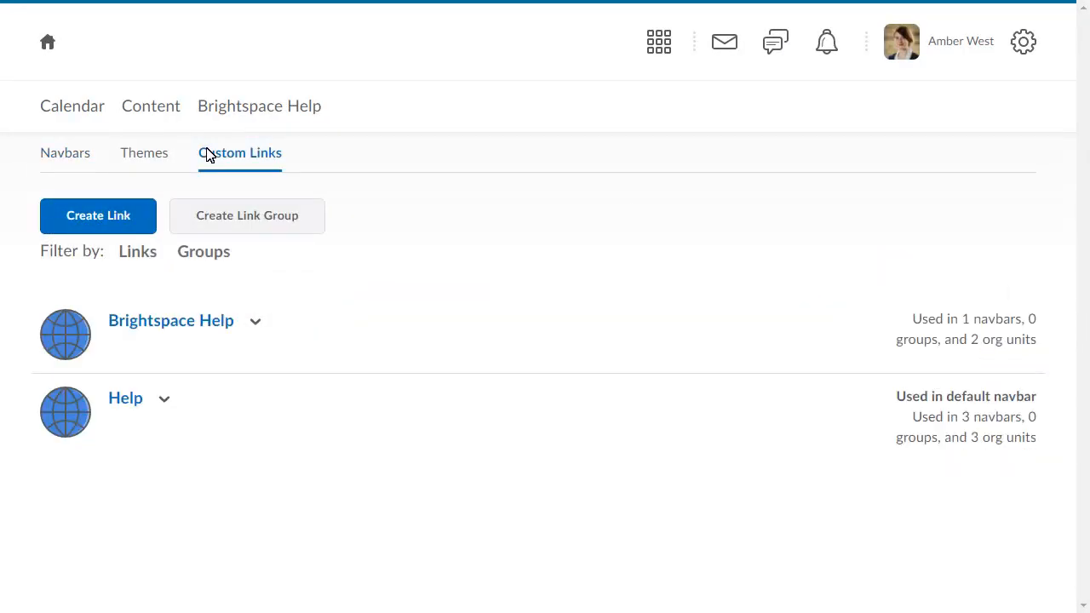
click(99, 215)
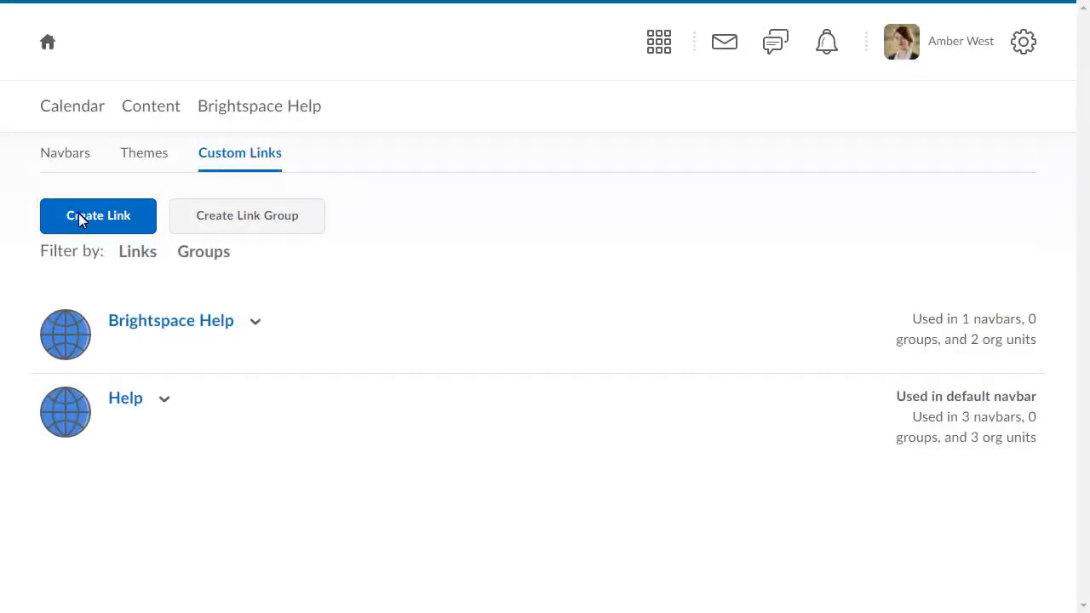
click(99, 214)
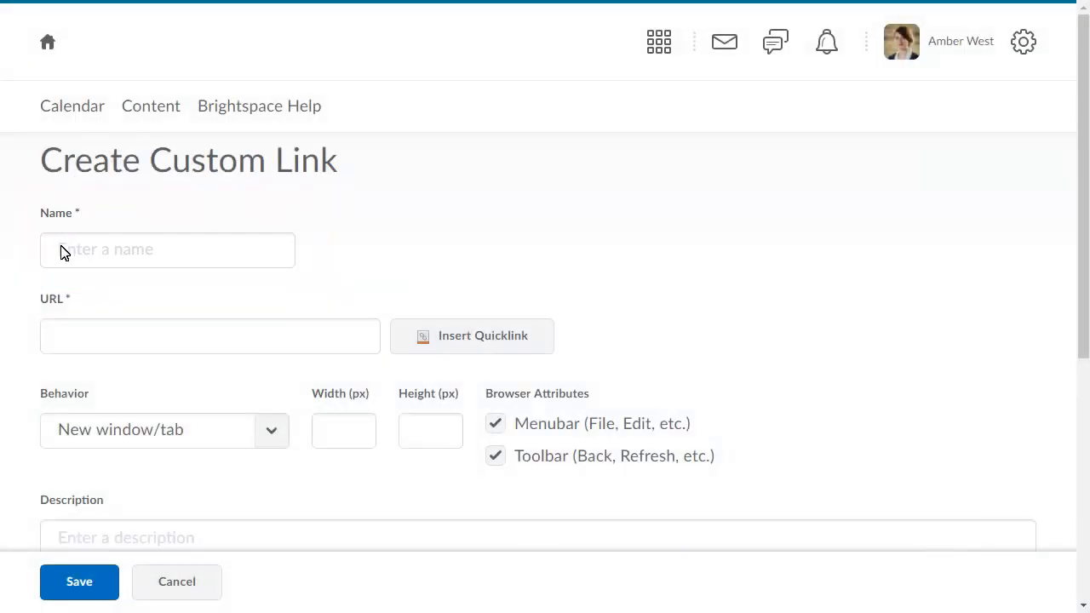
text(Brightspace Tutorials)
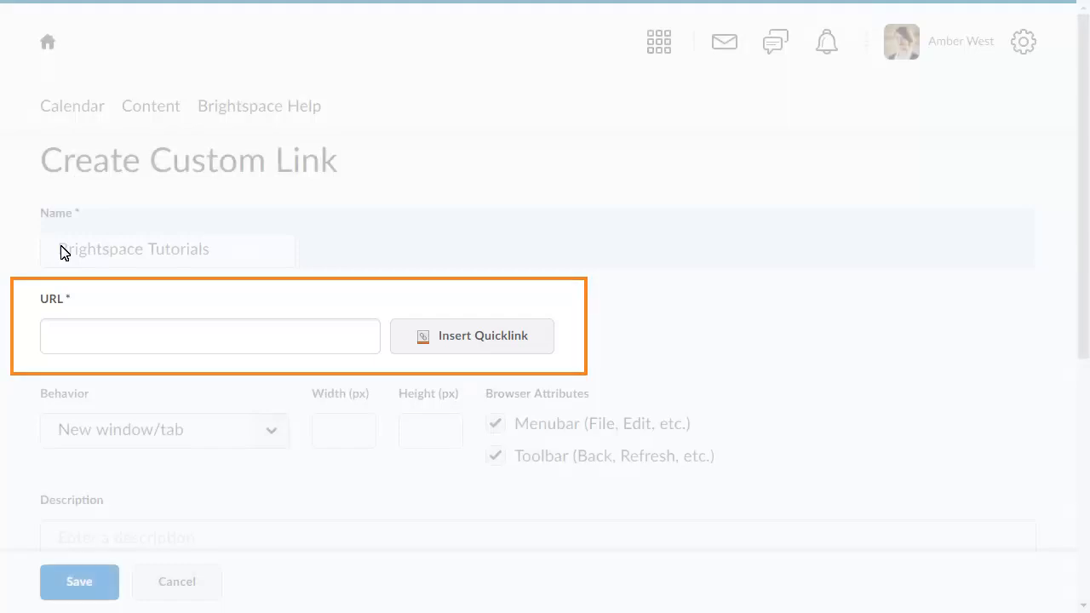
text(https://www.youtube.com/channel/UCLSx)
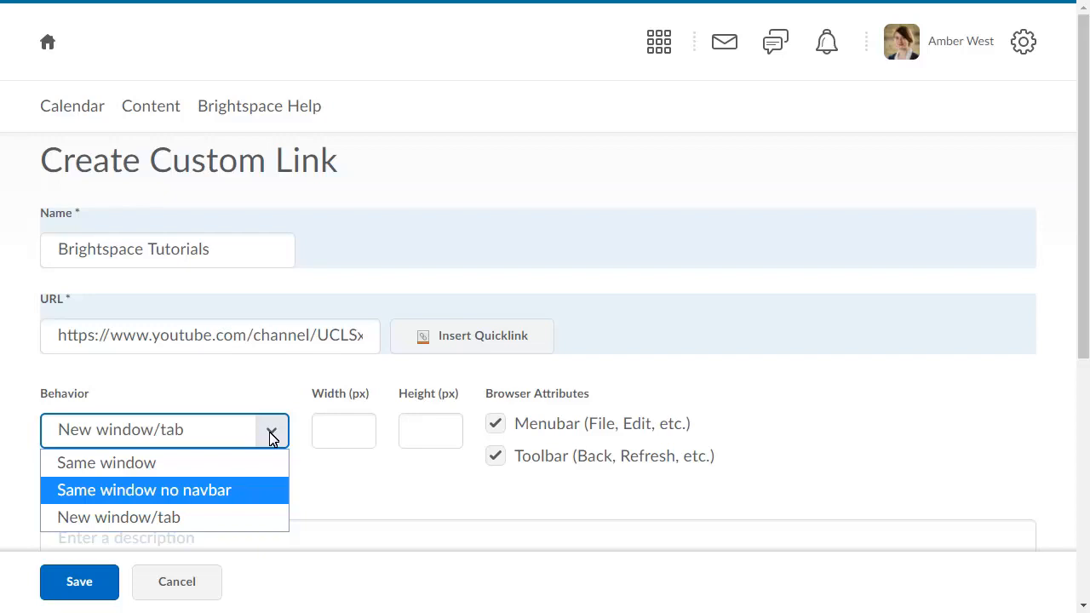
mouse_move(65, 491)
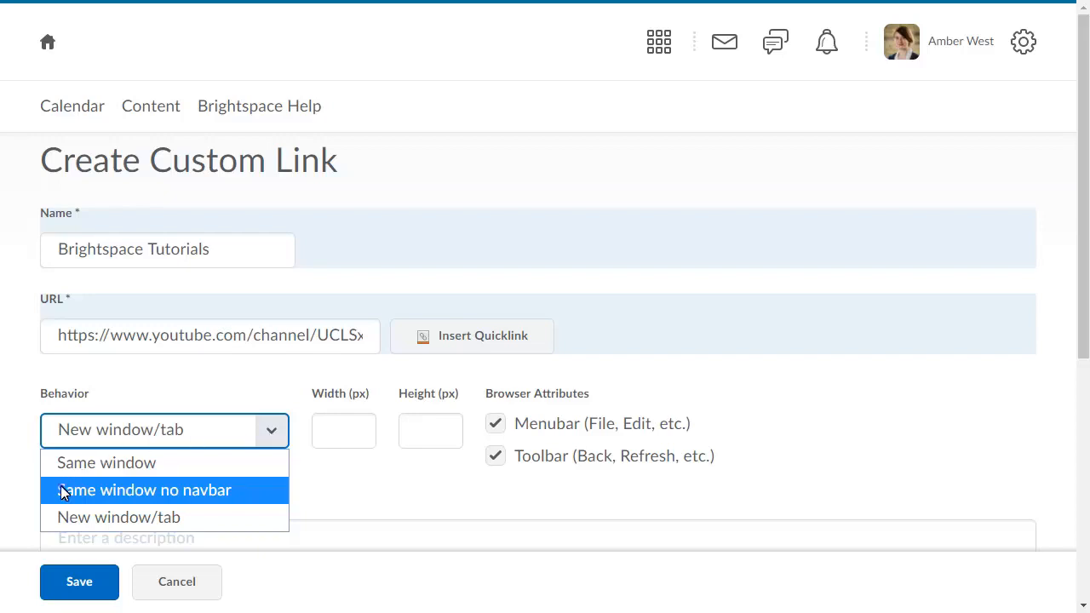
Set the link's Behavior to 'Same window no navbar'
click(143, 491)
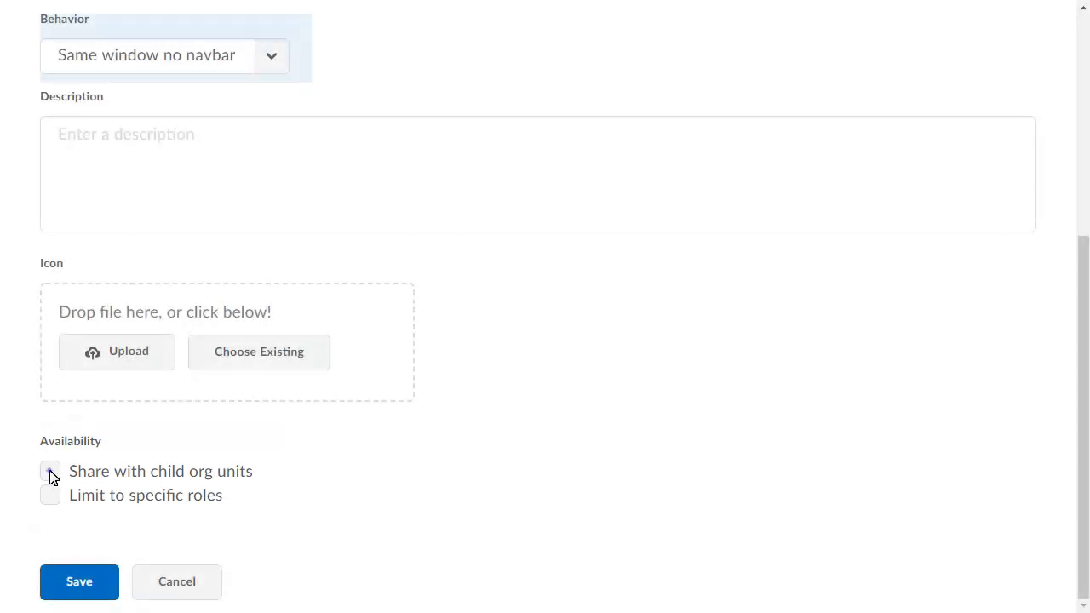
Enable 'Share with child org units' and save the Brightspace Tutorials link
click(79, 583)
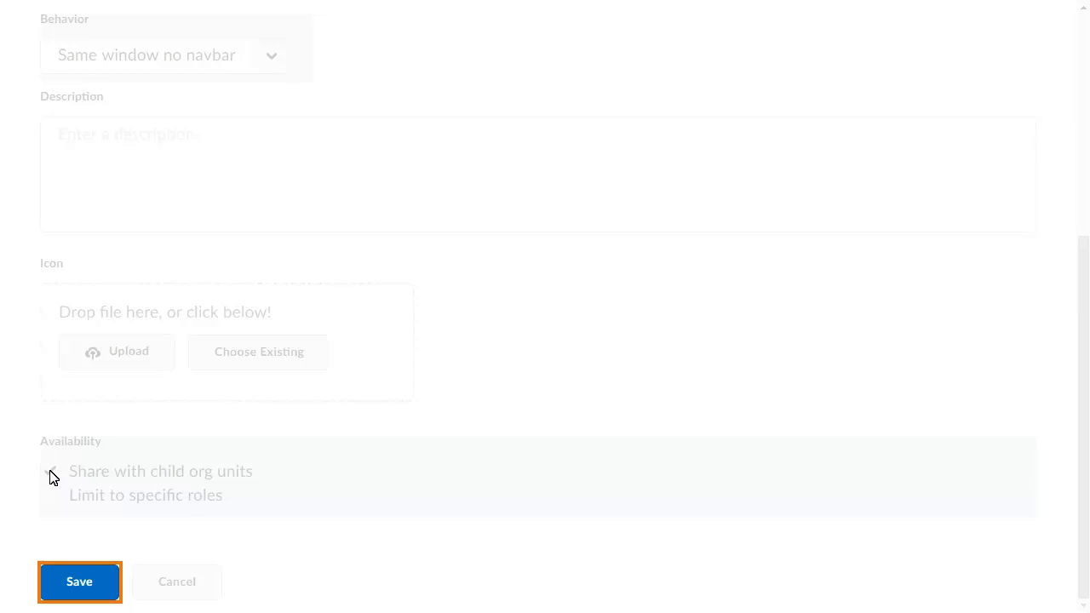
click(49, 470)
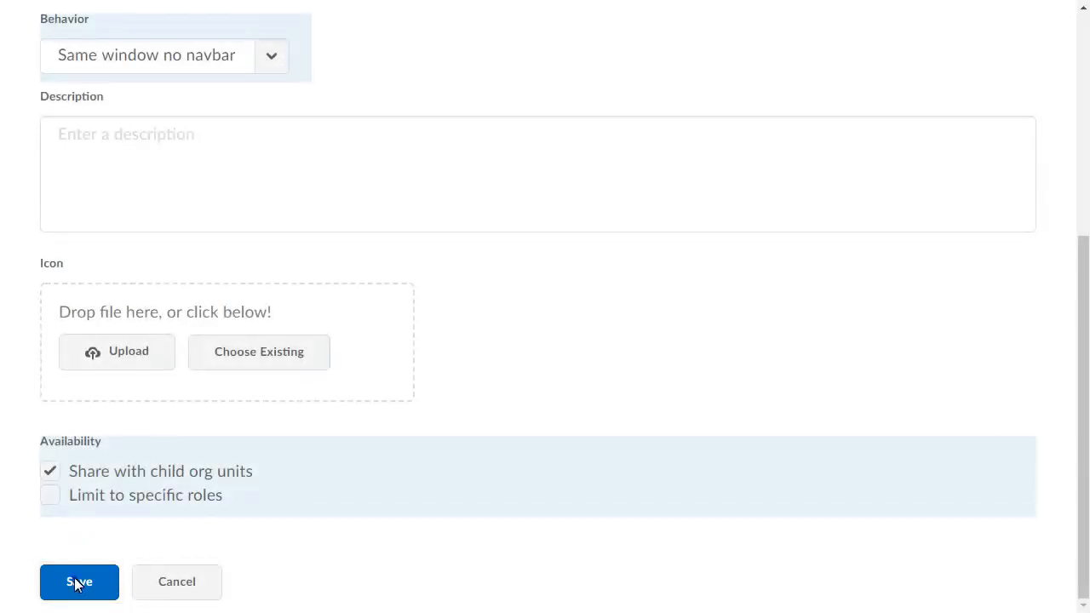
click(79, 582)
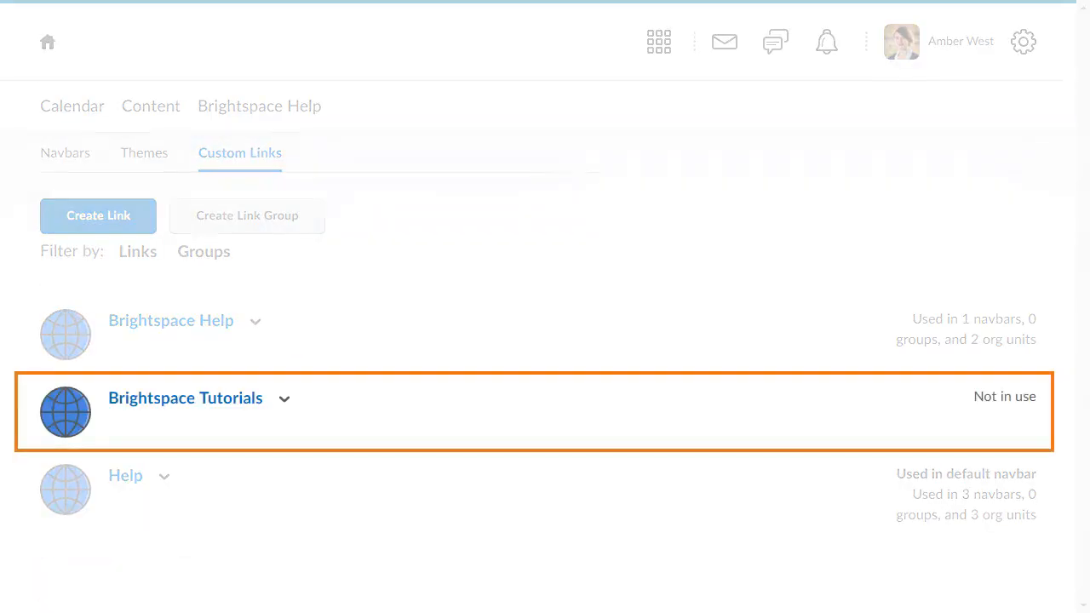